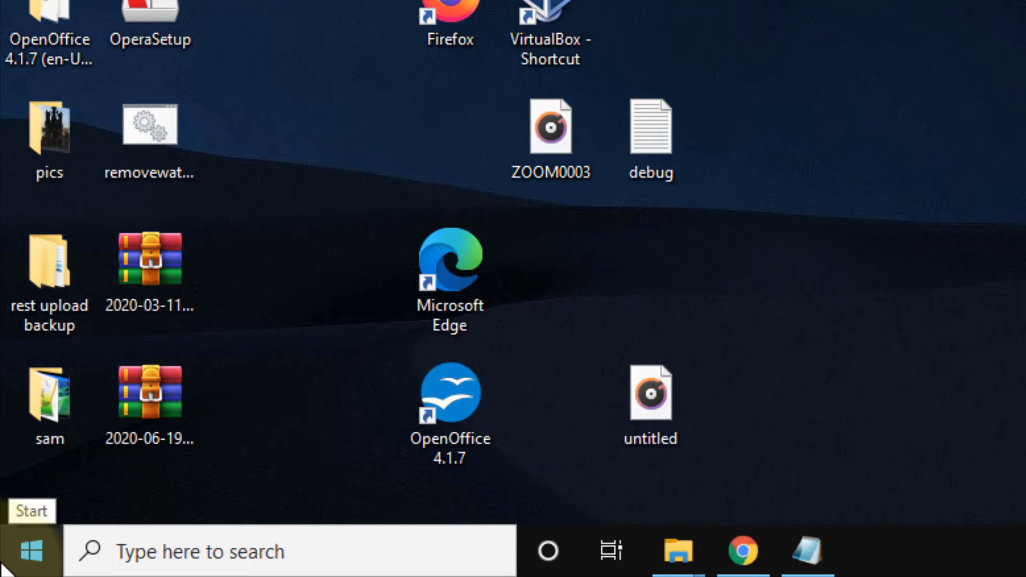
Reach the Privacy section of Windows Settings from the Start menu, scrolled to App permissions
{"action": "left_click", "coordinate": [31, 552]}
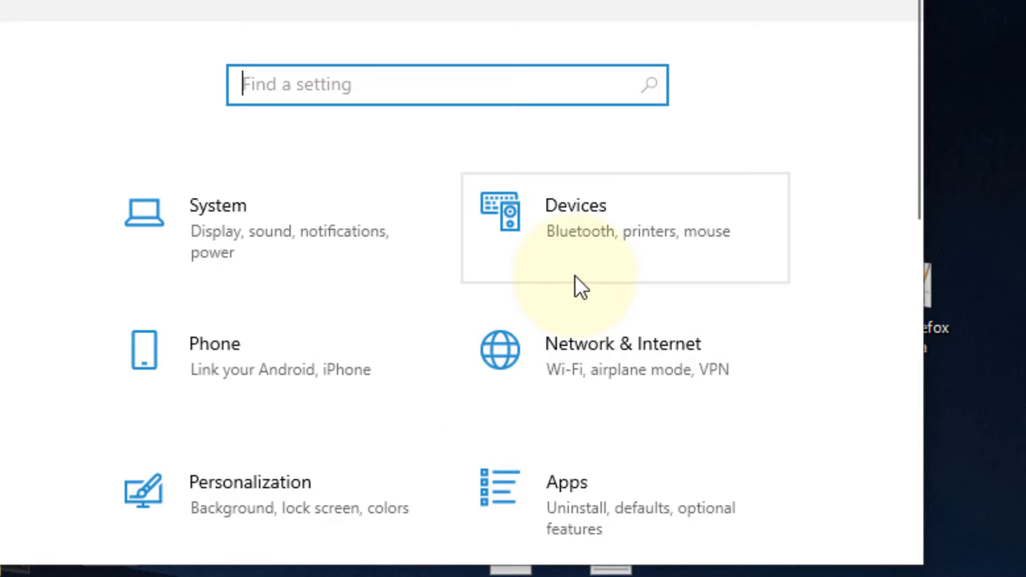
{"action": "scroll", "scroll_direction": "down", "scroll_amount": 3}
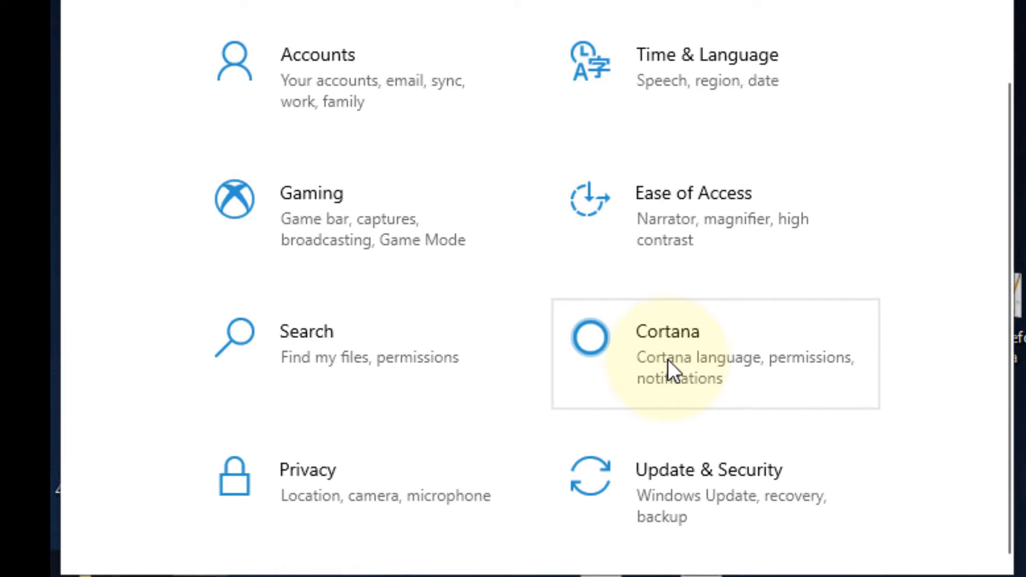
{"action": "left_click", "coordinate": [308, 478]}
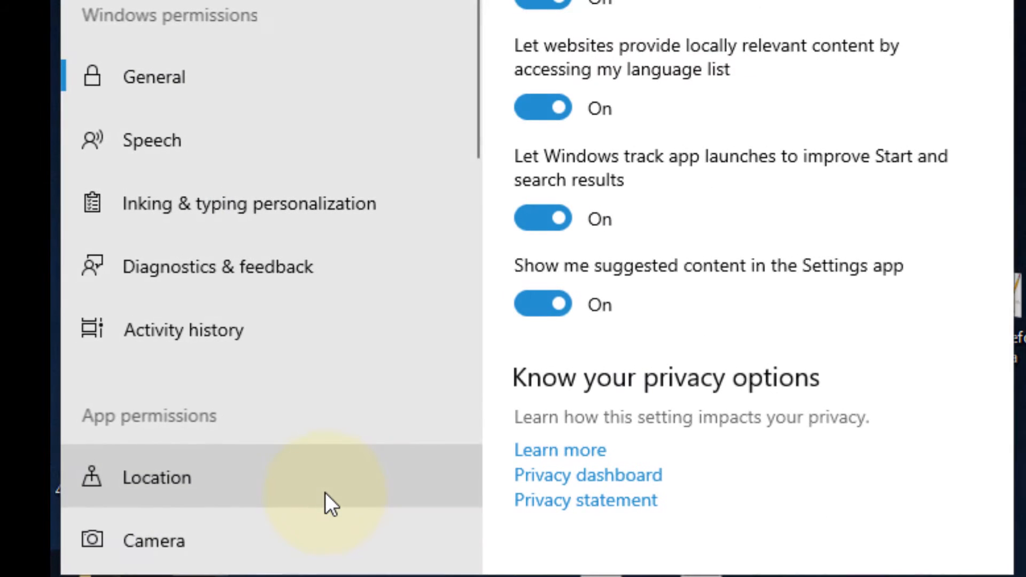
{"action": "mouse_move", "coordinate": [203, 197]}
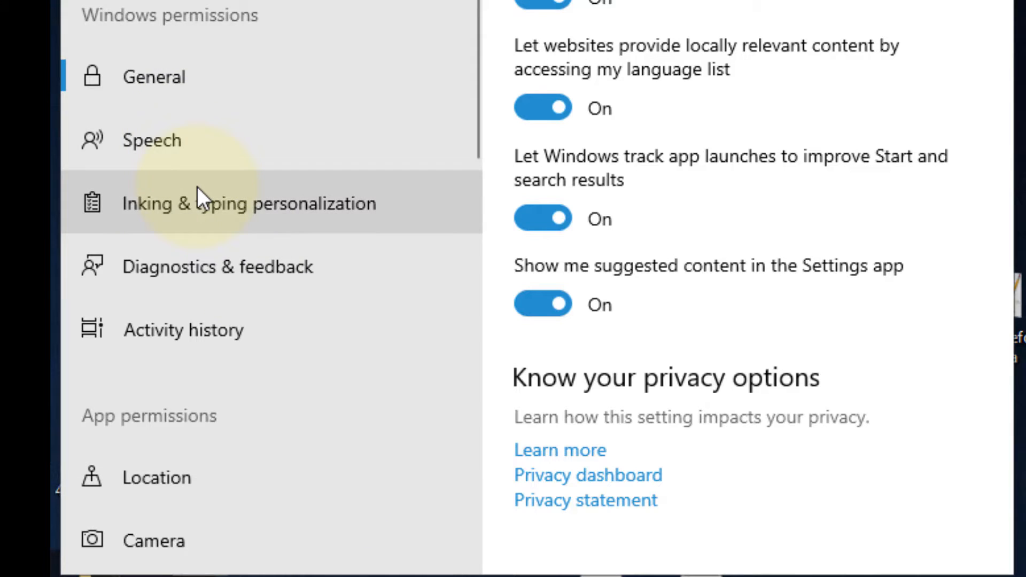
{"action": "scroll", "scroll_direction": "down", "scroll_amount": 3}
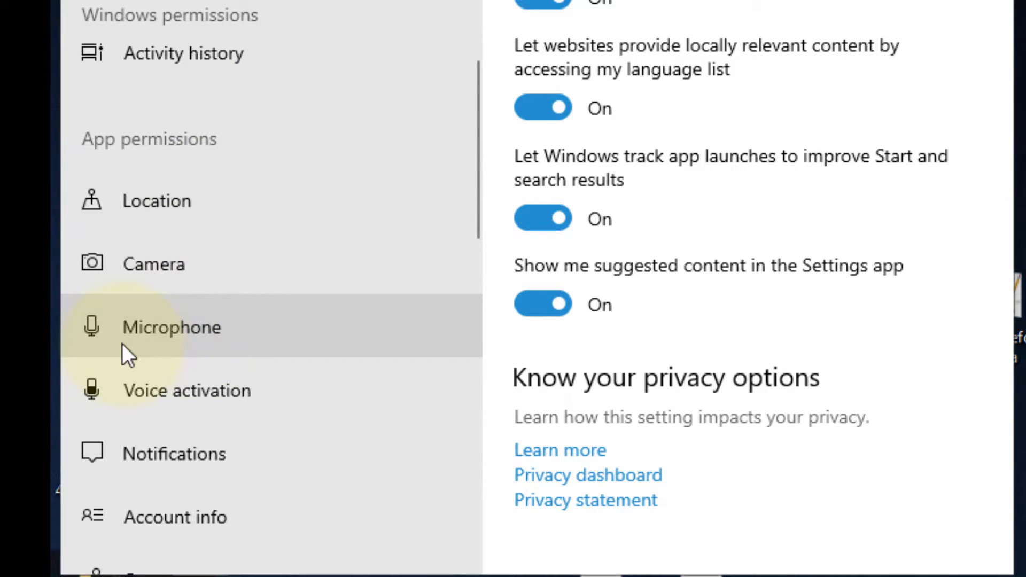
Confirm device-wide microphone access is On and switch Cortana's microphone permission On
{"action": "left_click", "coordinate": [171, 327]}
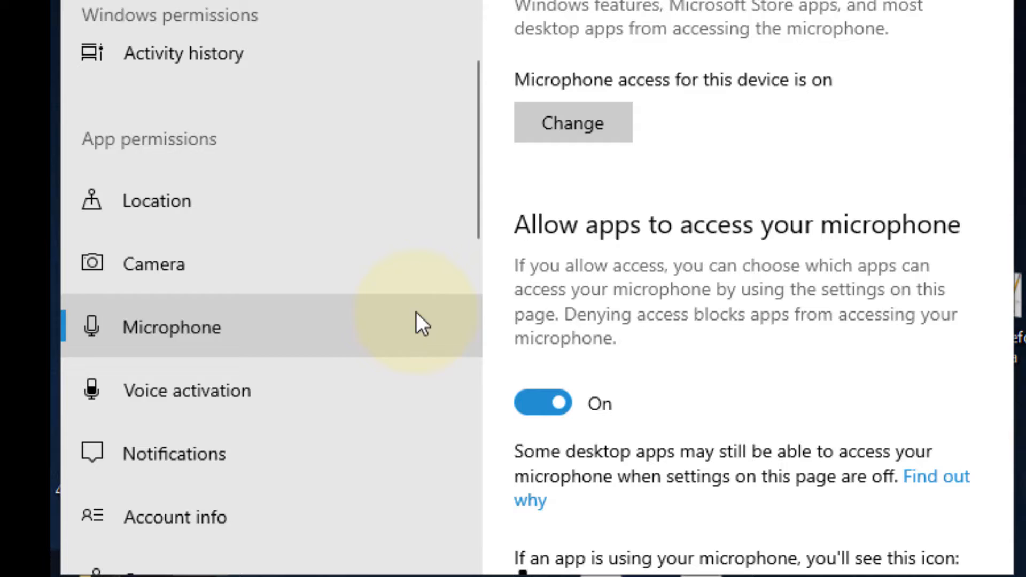
{"action": "left_click", "coordinate": [572, 122]}
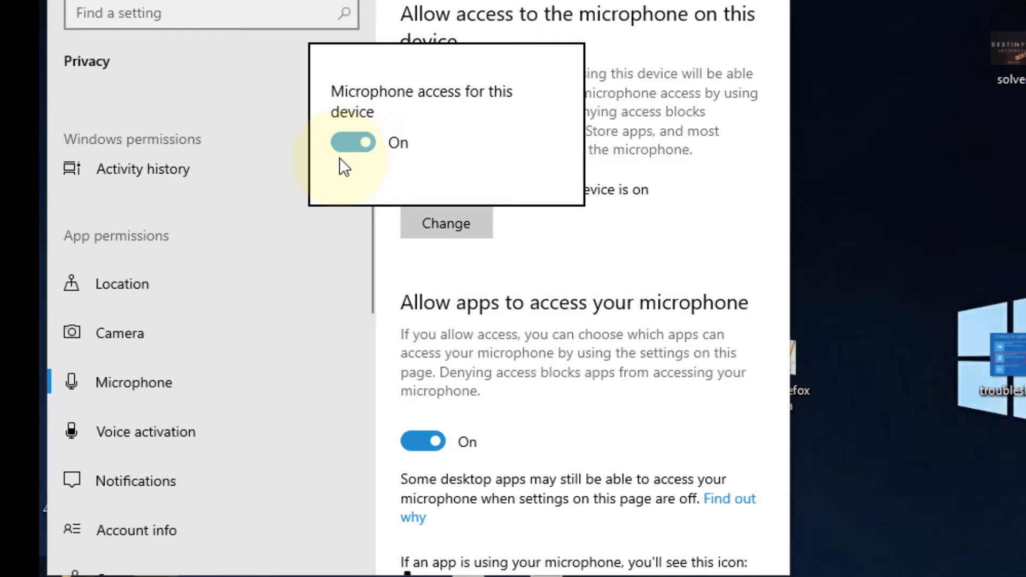
{"action": "scroll", "scroll_direction": "down", "scroll_amount": 3}
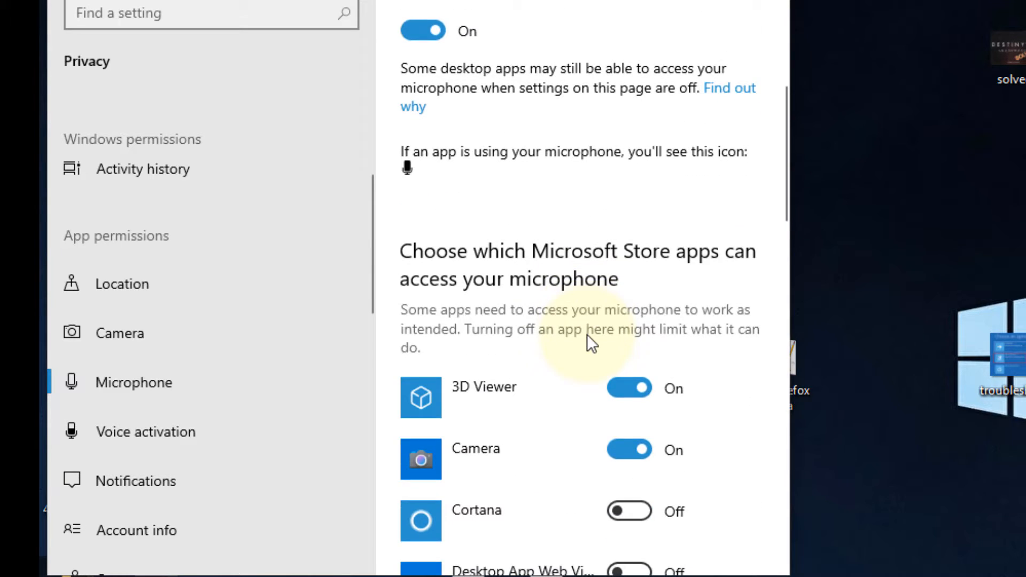
{"action": "scroll", "scroll_direction": "down", "scroll_amount": 3}
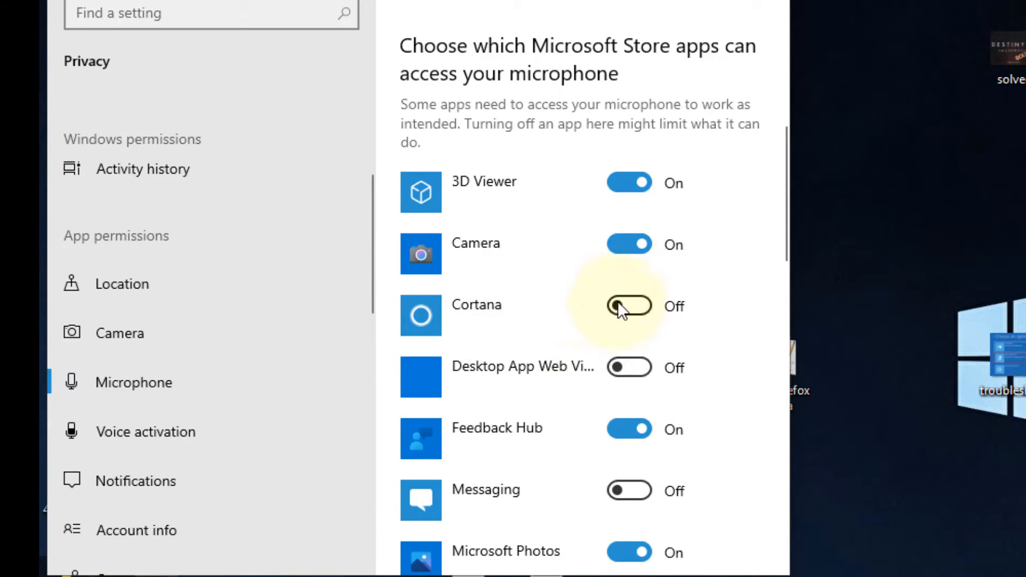
{"action": "left_click", "coordinate": [628, 306]}
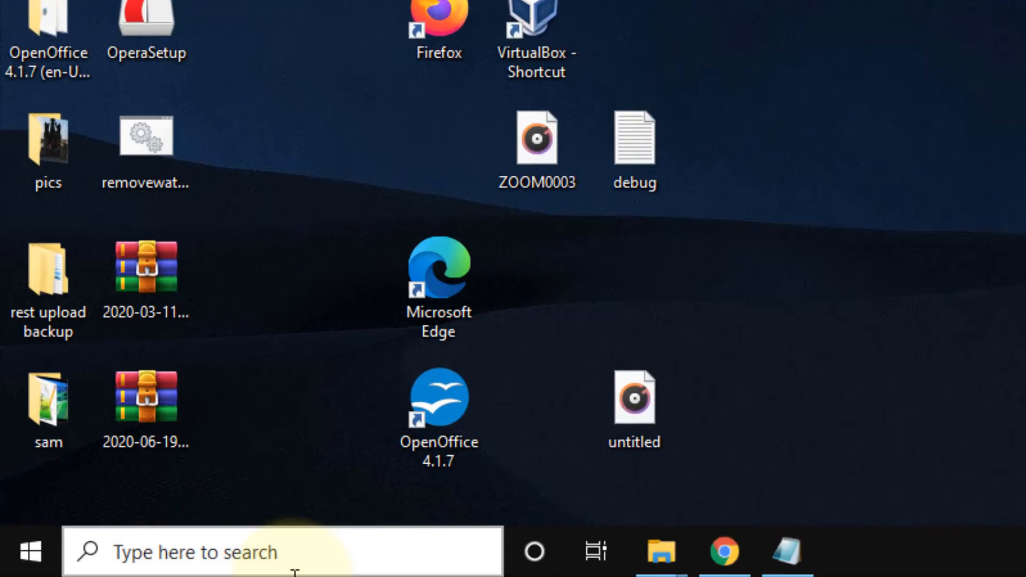
Launch the Sound control panel by entering mmsys.cpl in the taskbar search box
{"action": "type", "text": "minecraft"}
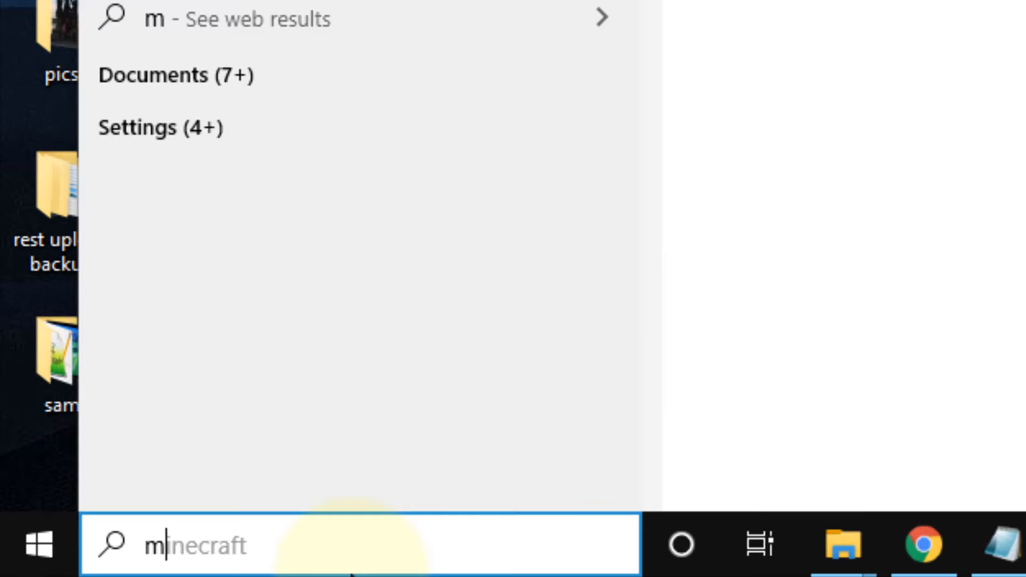
{"action": "type", "text": "mmsys.c"}
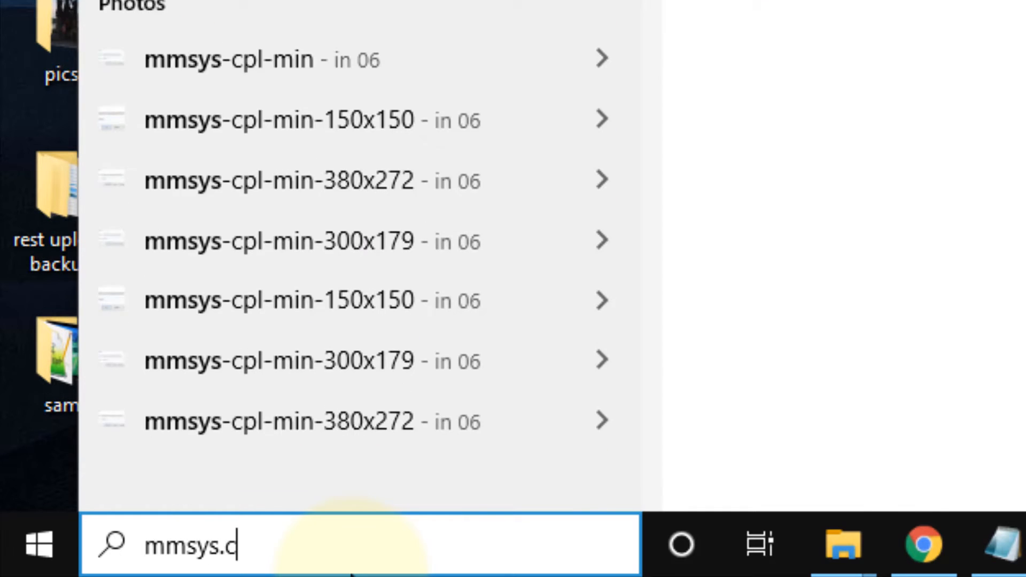
{"action": "type", "text": "pl"}
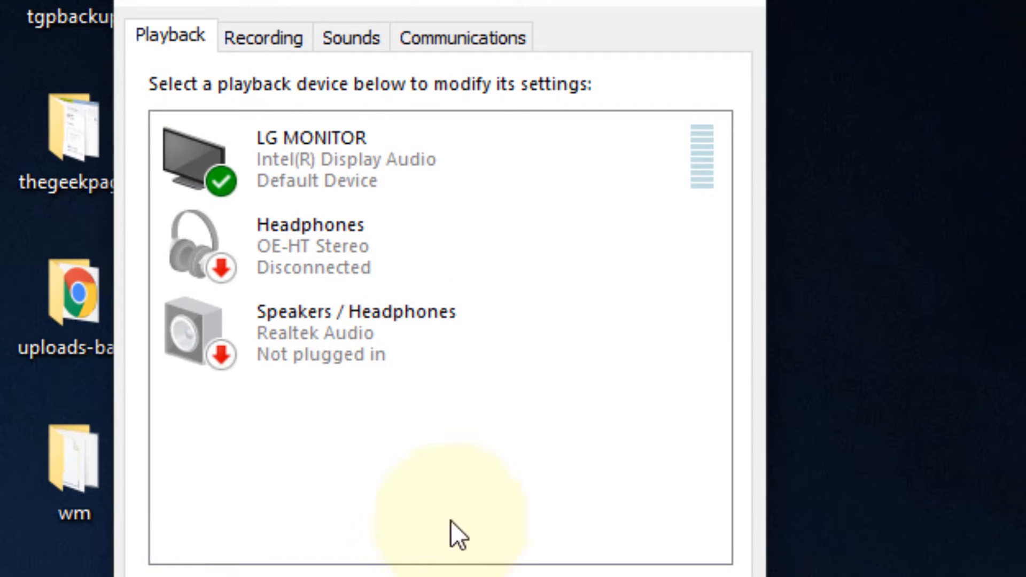
Show the Recording devices and check the options for Microphone and Line In, keeping Realtek Microphone default
{"action": "left_click", "coordinate": [263, 36]}
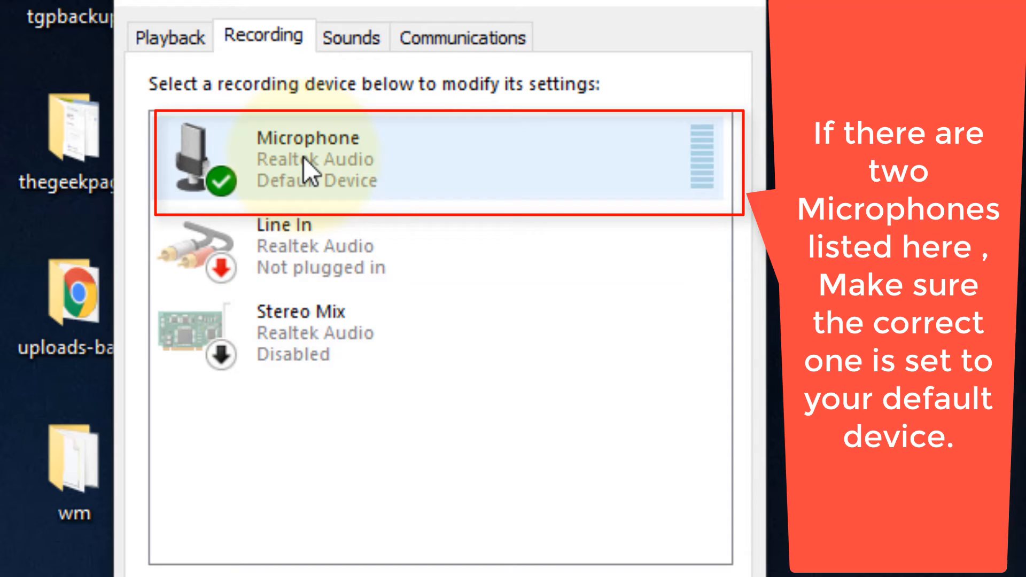
{"action": "right_click", "coordinate": [314, 161]}
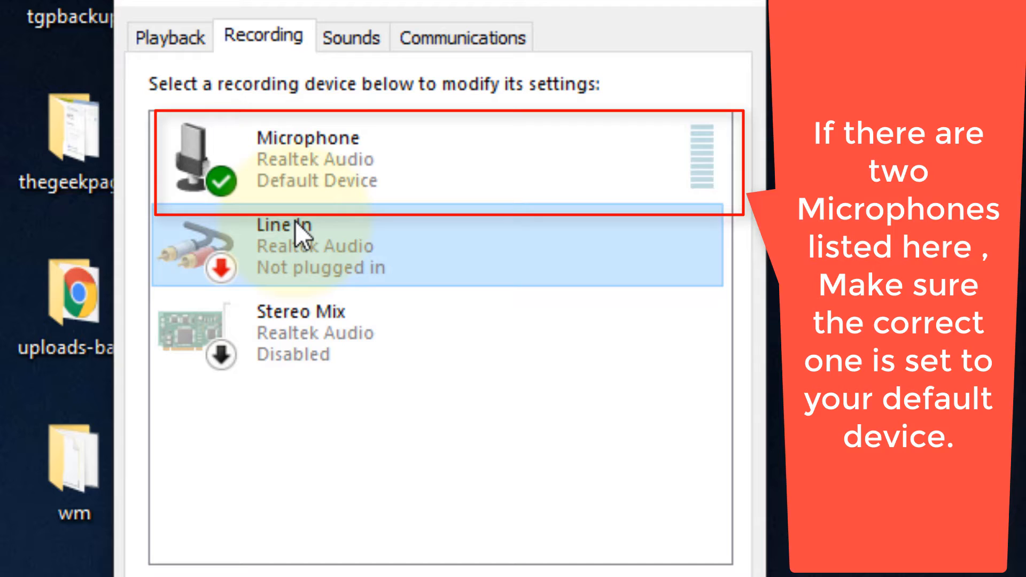
{"action": "right_click", "coordinate": [281, 246]}
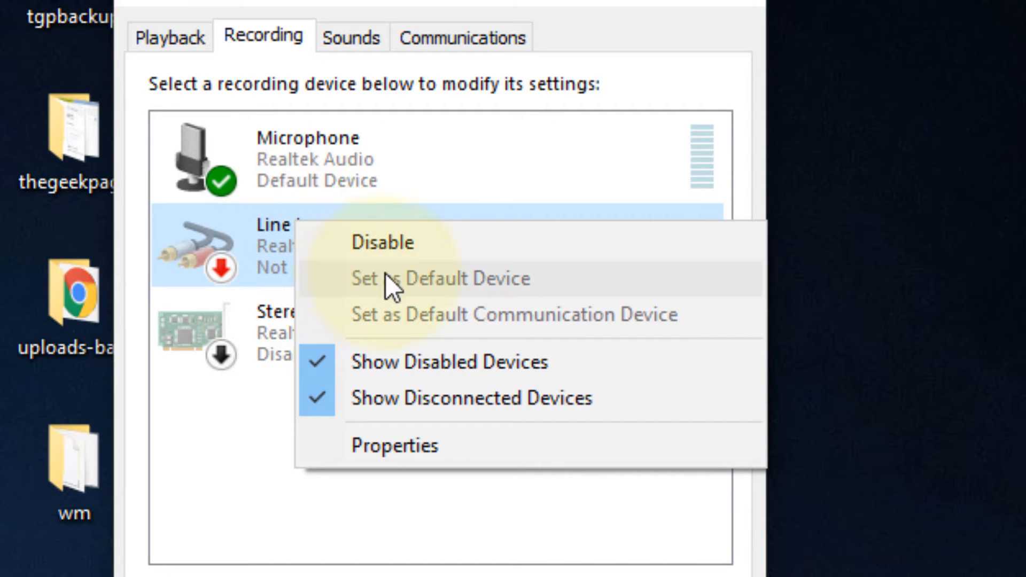
{"action": "mouse_move", "coordinate": [235, 284]}
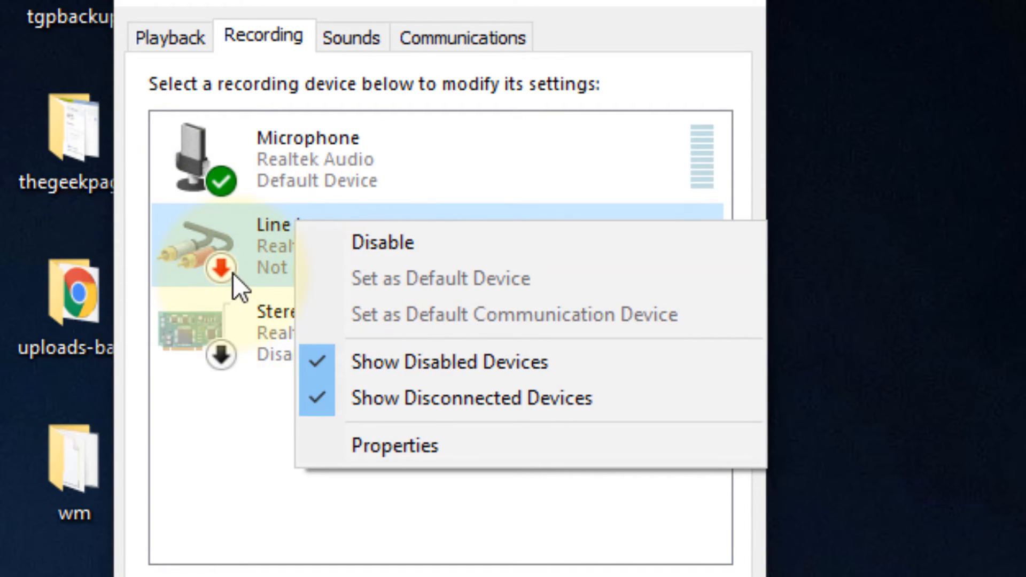
{"action": "mouse_move", "coordinate": [262, 298]}
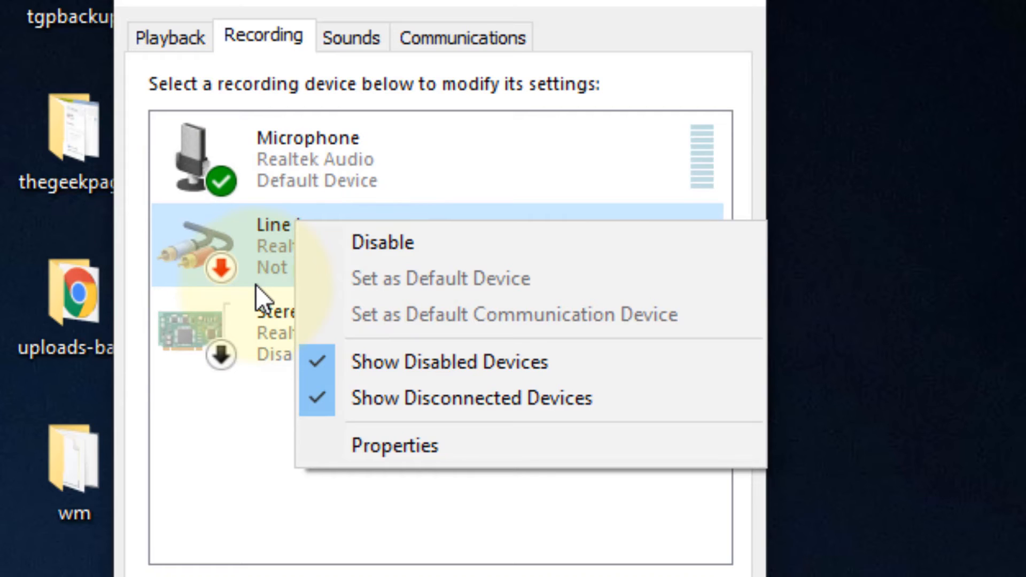
{"action": "mouse_move", "coordinate": [246, 426]}
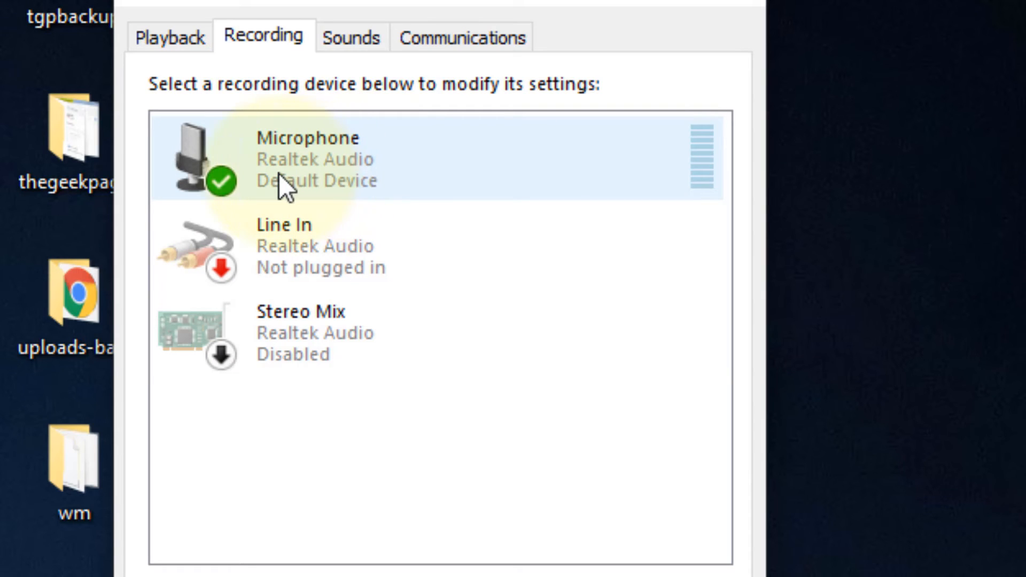
{"action": "mouse_move", "coordinate": [344, 182]}
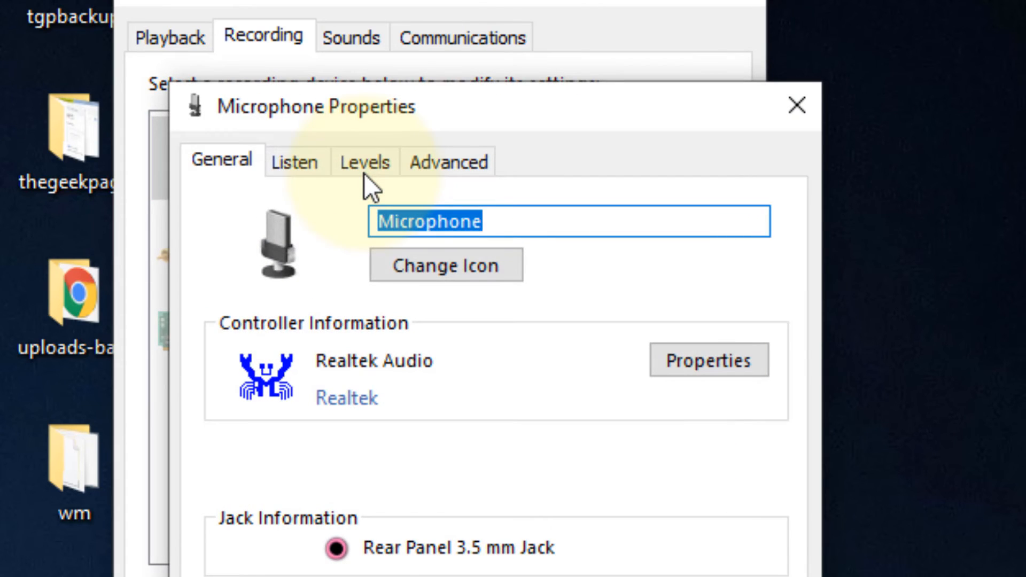
Confirm the Realtek microphone level at 100 in its Levels properties and close the Sound dialog
{"action": "left_click", "coordinate": [365, 161]}
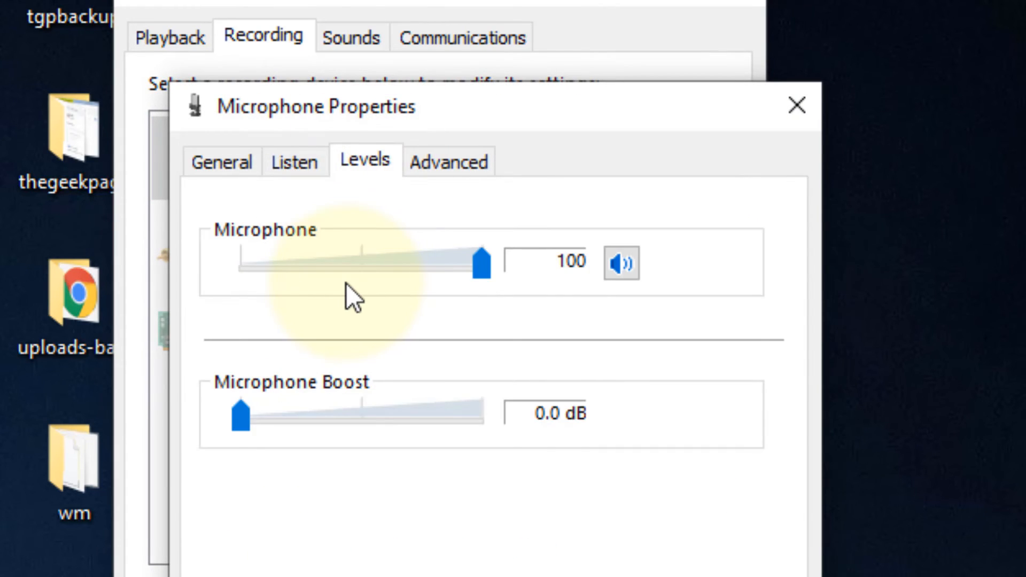
{"action": "mouse_move", "coordinate": [475, 291]}
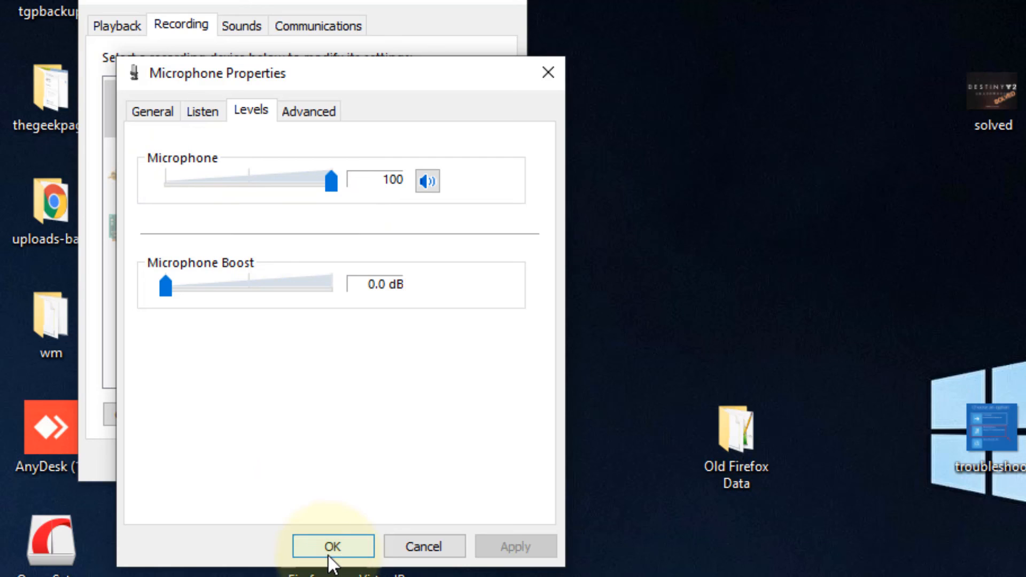
{"action": "left_click", "coordinate": [333, 546]}
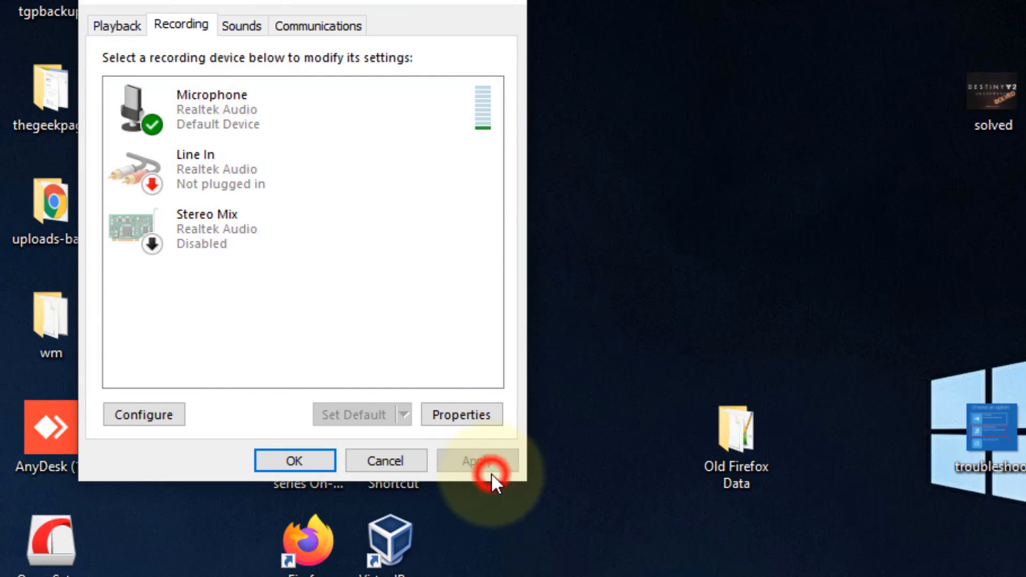
{"action": "left_click", "coordinate": [295, 459]}
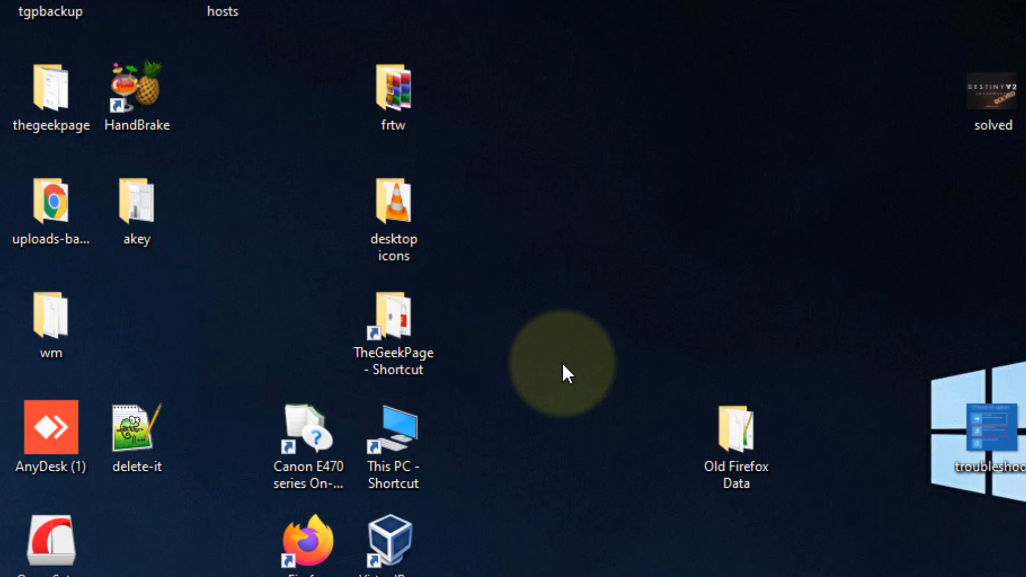